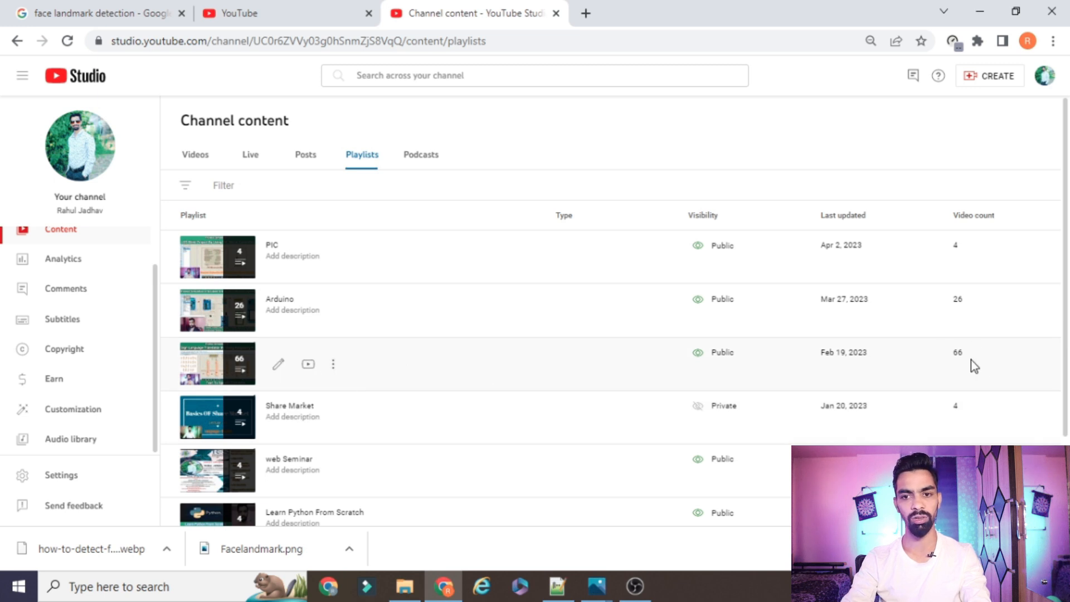
pyautogui.moveTo(925, 318)
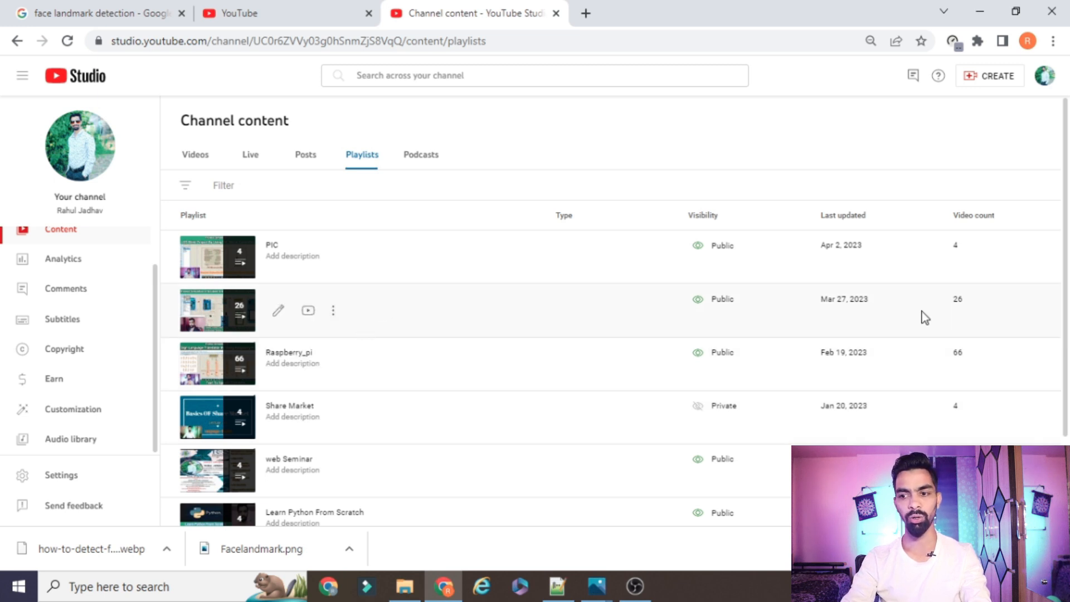
pyautogui.moveTo(956, 317)
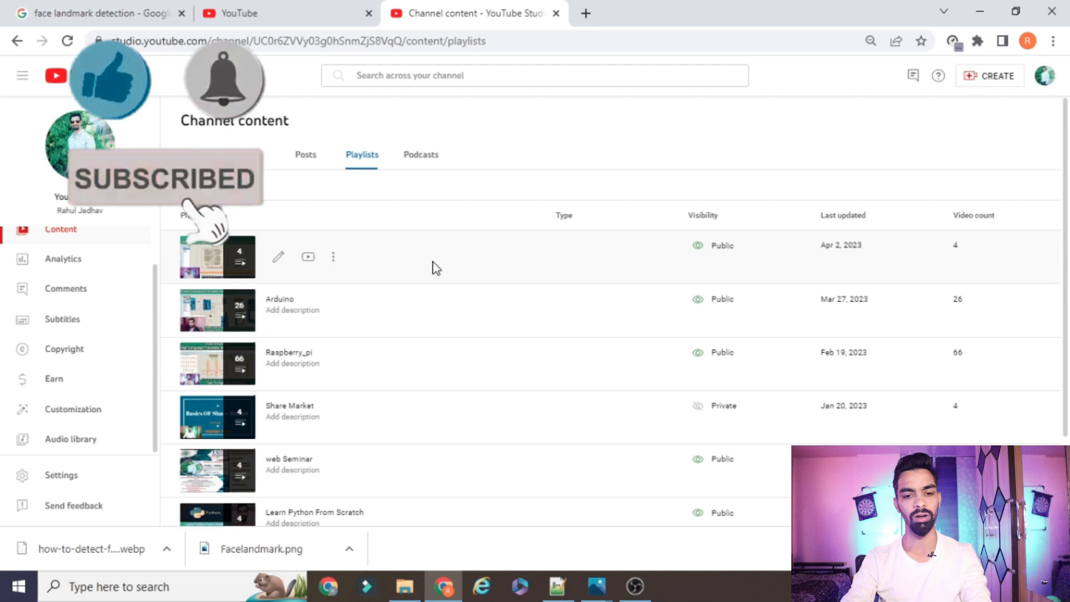
# Select the readall command and scroll back to the WiringPi library compile output.
pyautogui.scroll(-3)
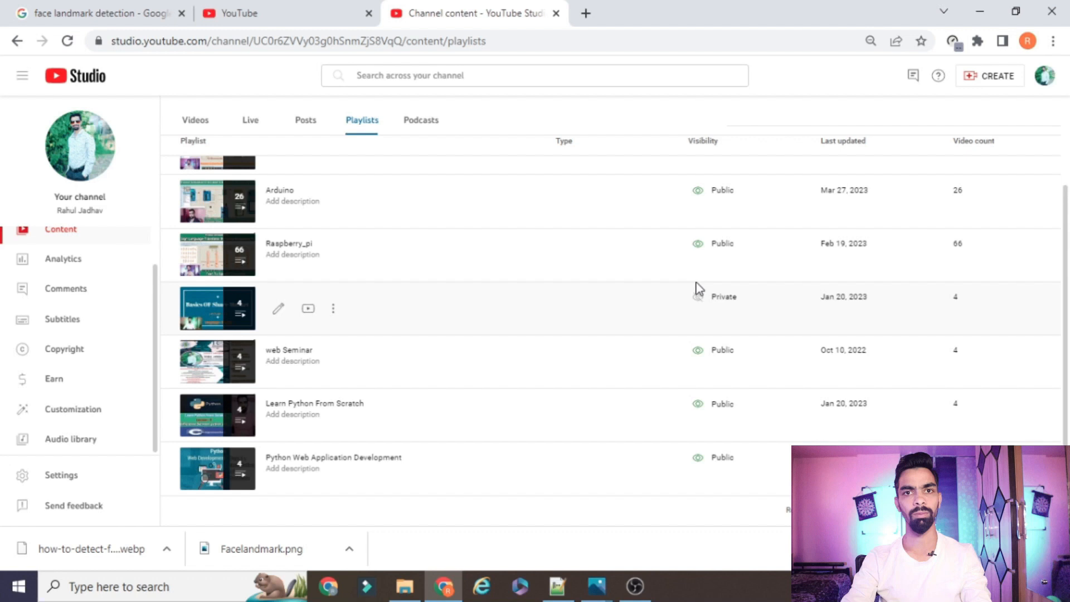
pyautogui.moveTo(687, 314)
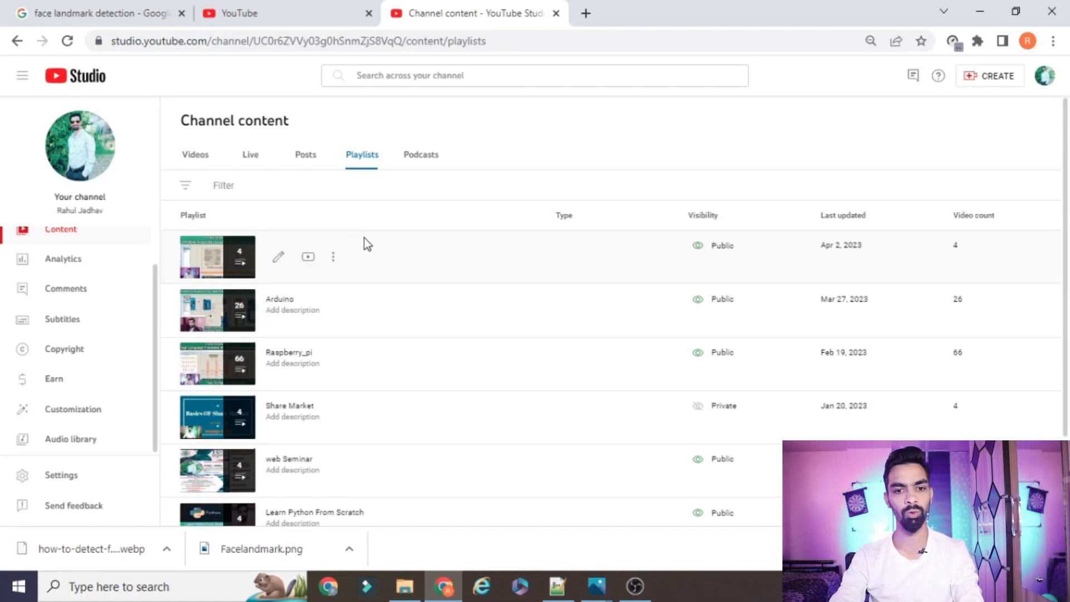
pyautogui.moveTo(450, 268)
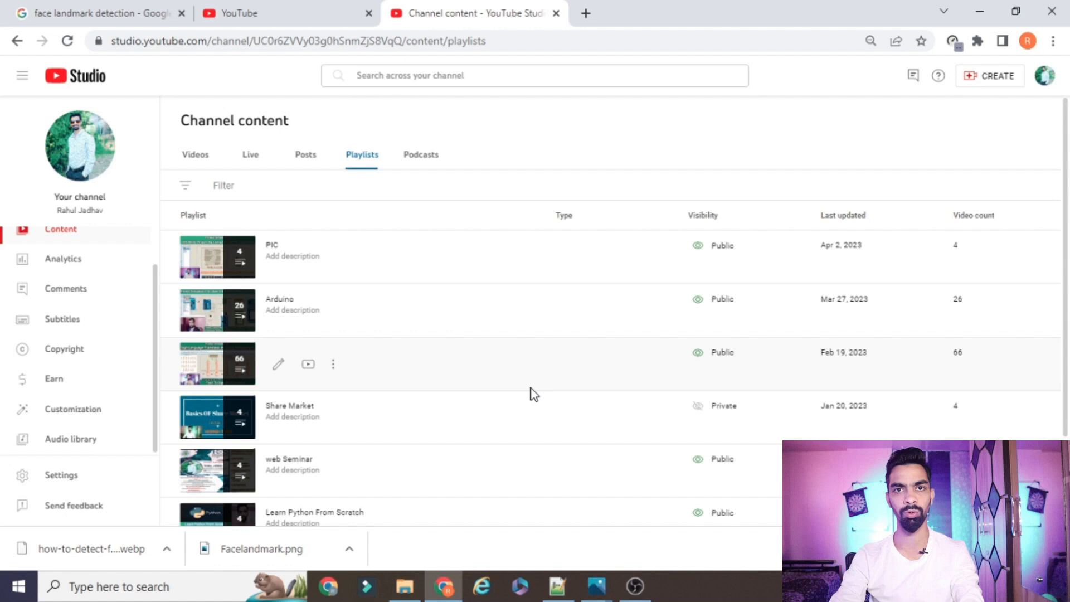
pyautogui.moveTo(499, 366)
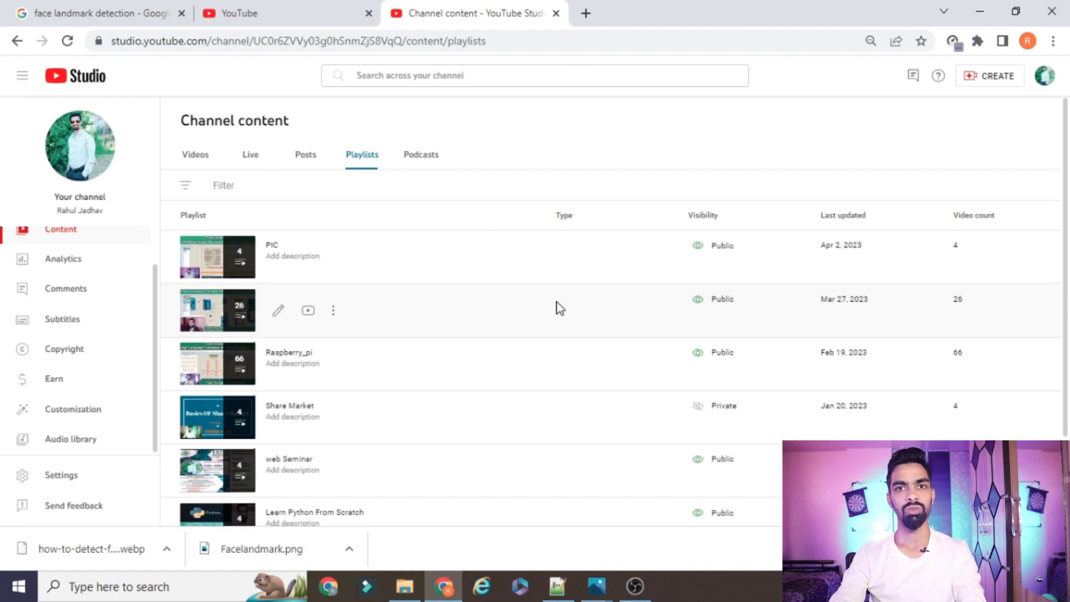
pyautogui.moveTo(598, 312)
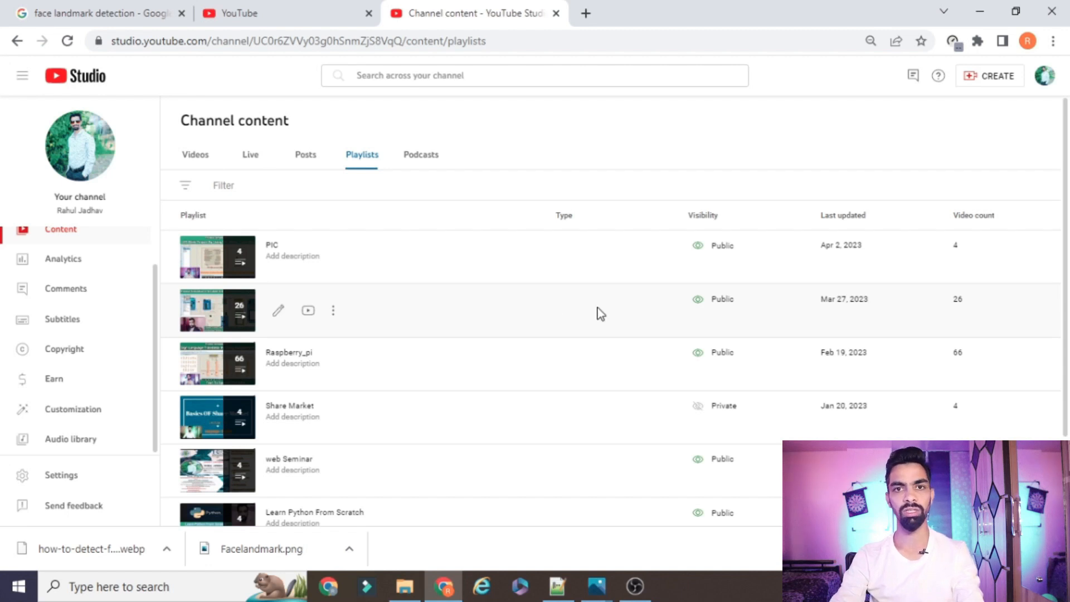
pyautogui.moveTo(458, 302)
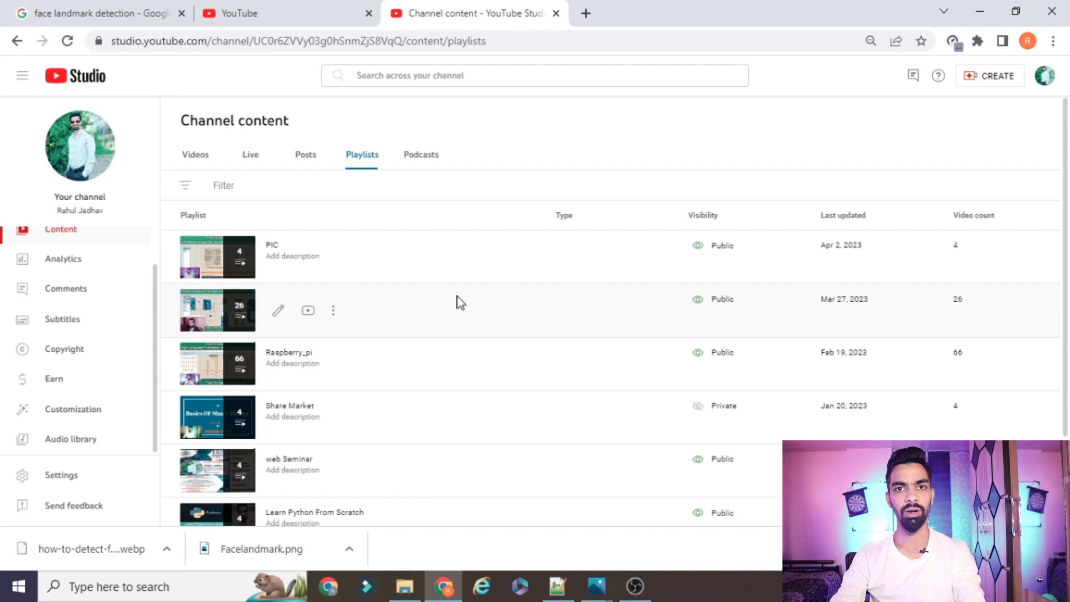
pyautogui.moveTo(528, 312)
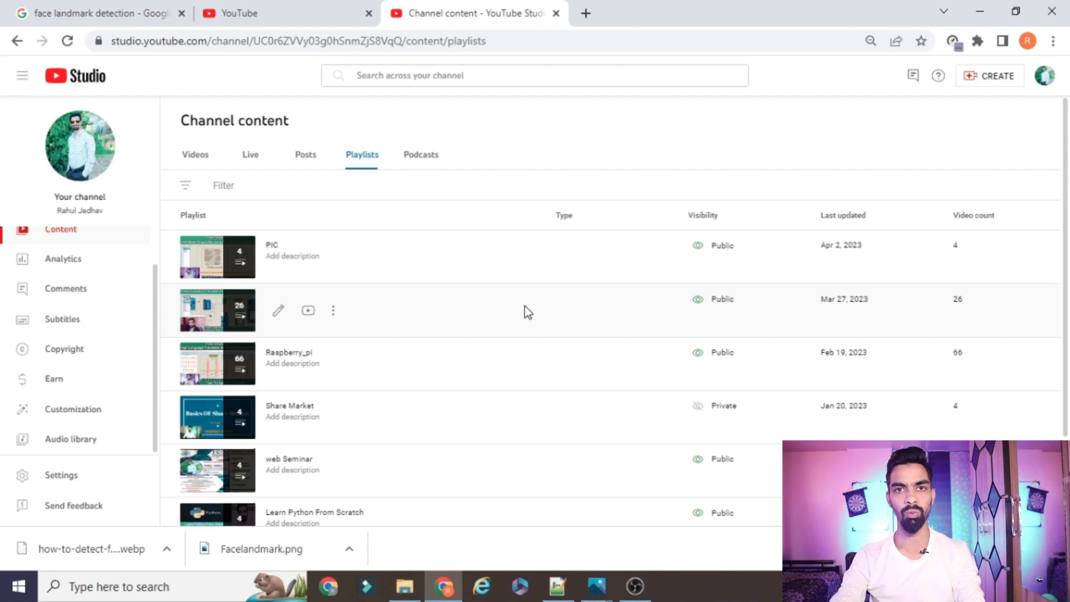
pyautogui.moveTo(517, 317)
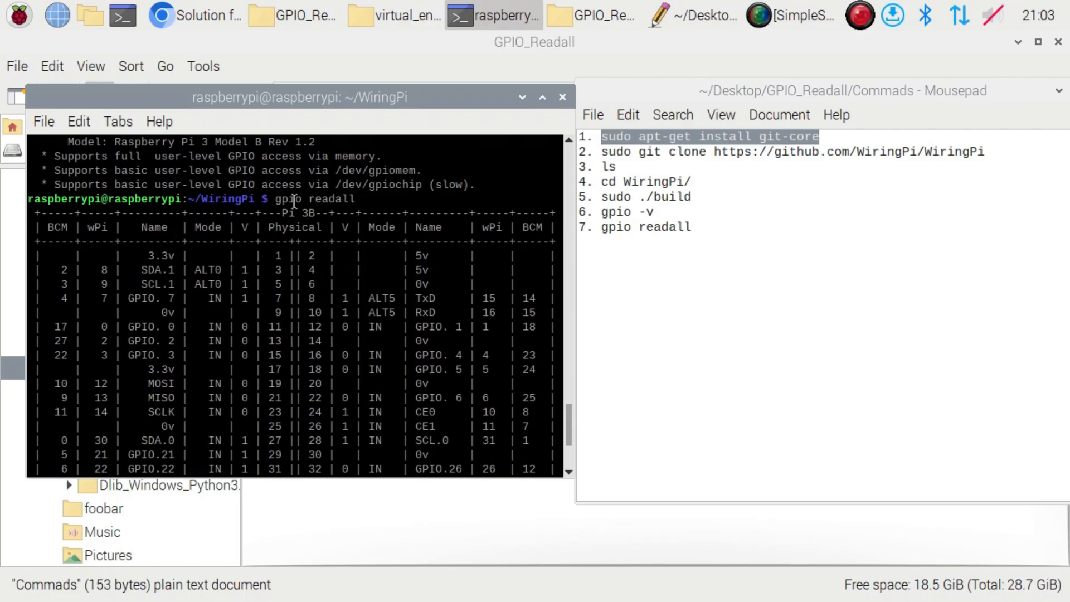
pyautogui.moveTo(381, 201)
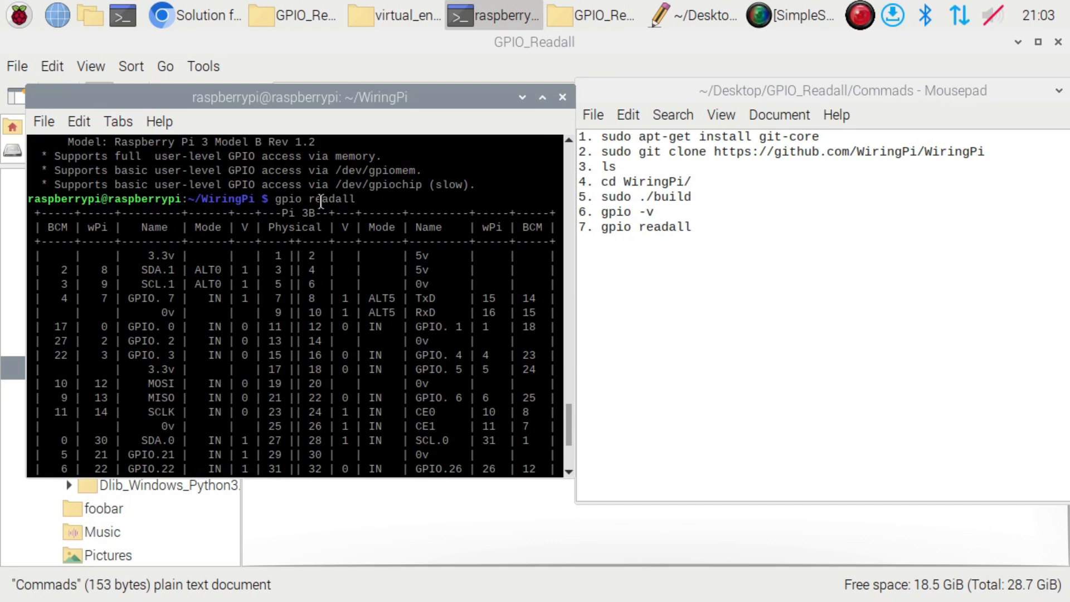
pyautogui.doubleClick(288, 198)
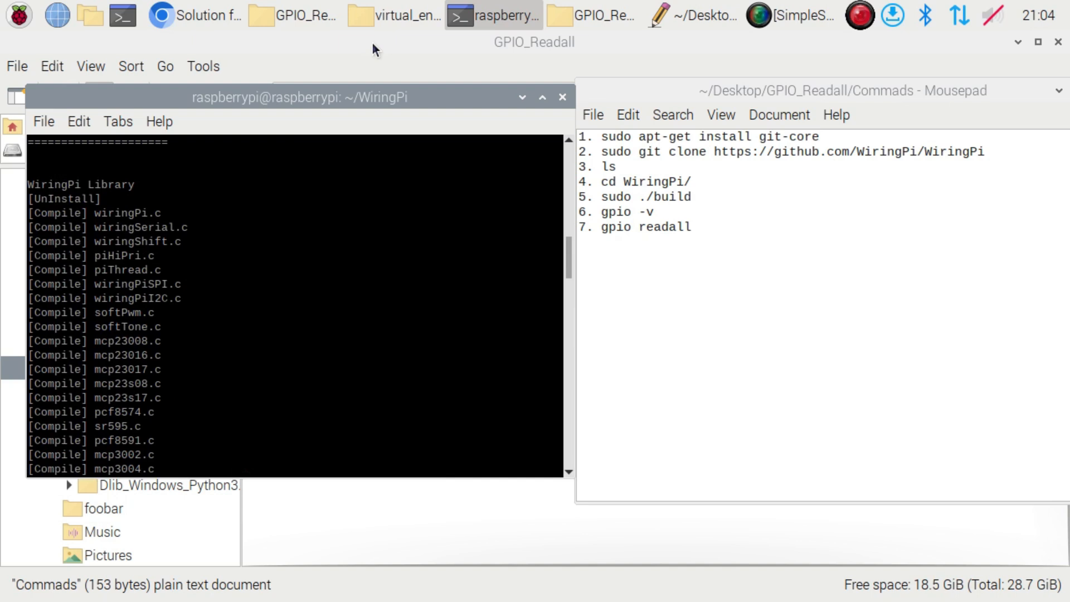
pyautogui.click(696, 228)
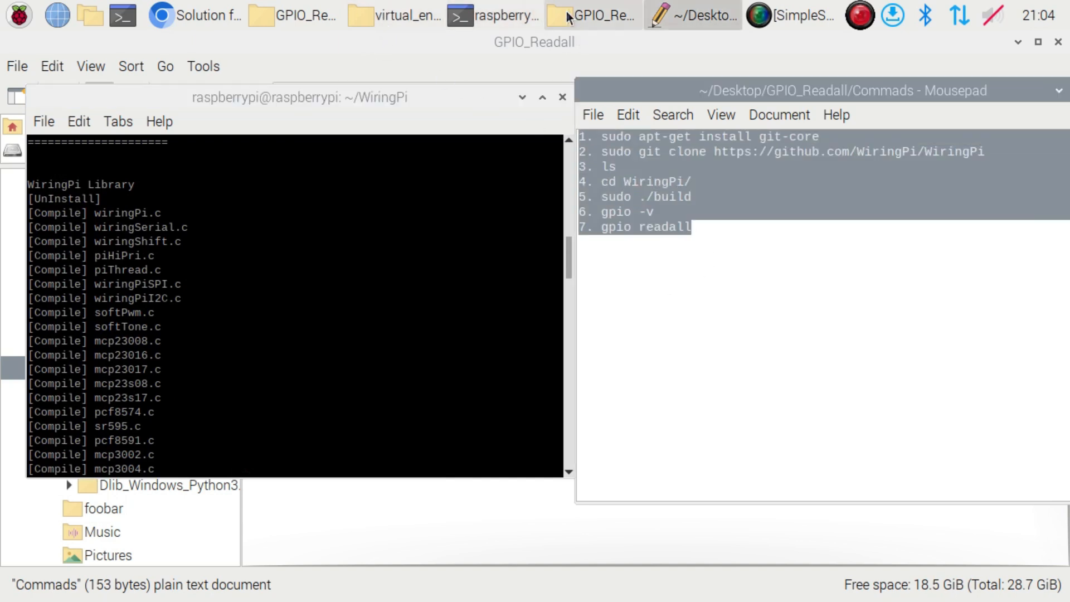
pyautogui.moveTo(595, 23)
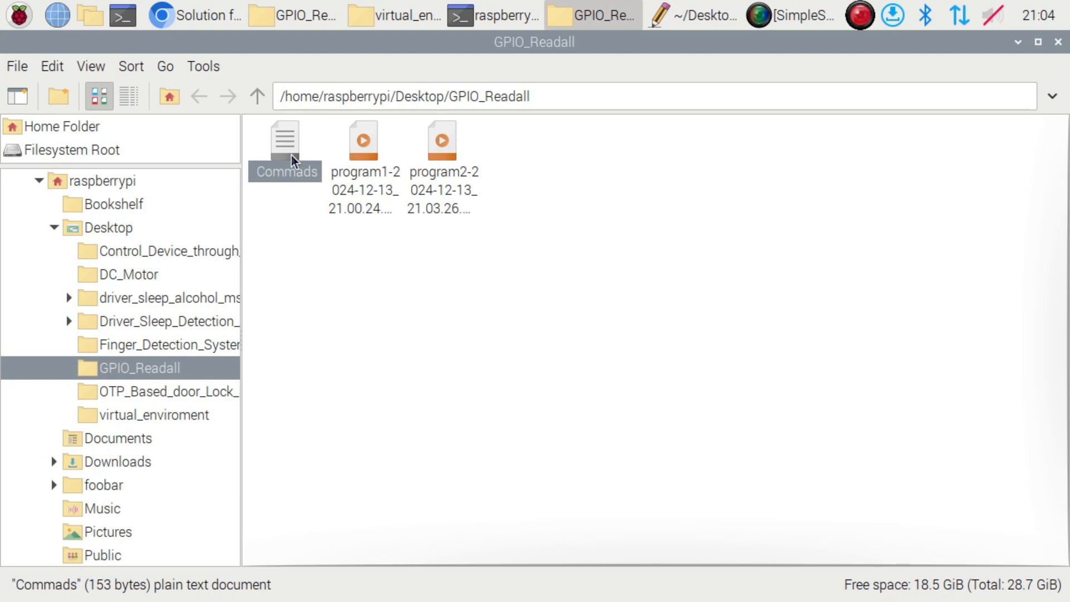
pyautogui.moveTo(291, 141)
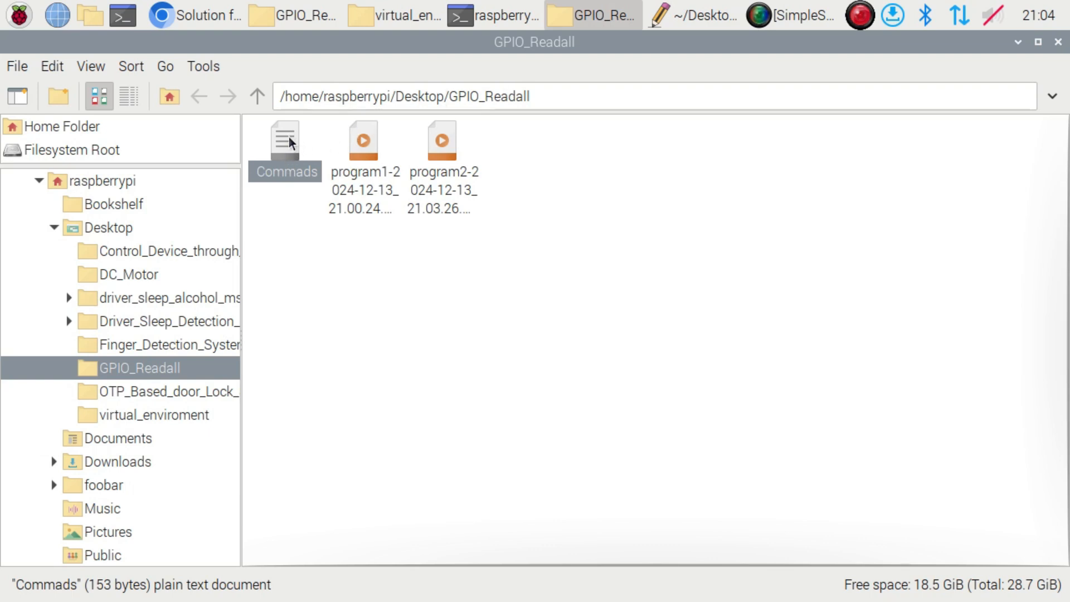
# Open the Commands file from GPIO_Readall in the Mousepad text editor.
pyautogui.rightClick(284, 139)
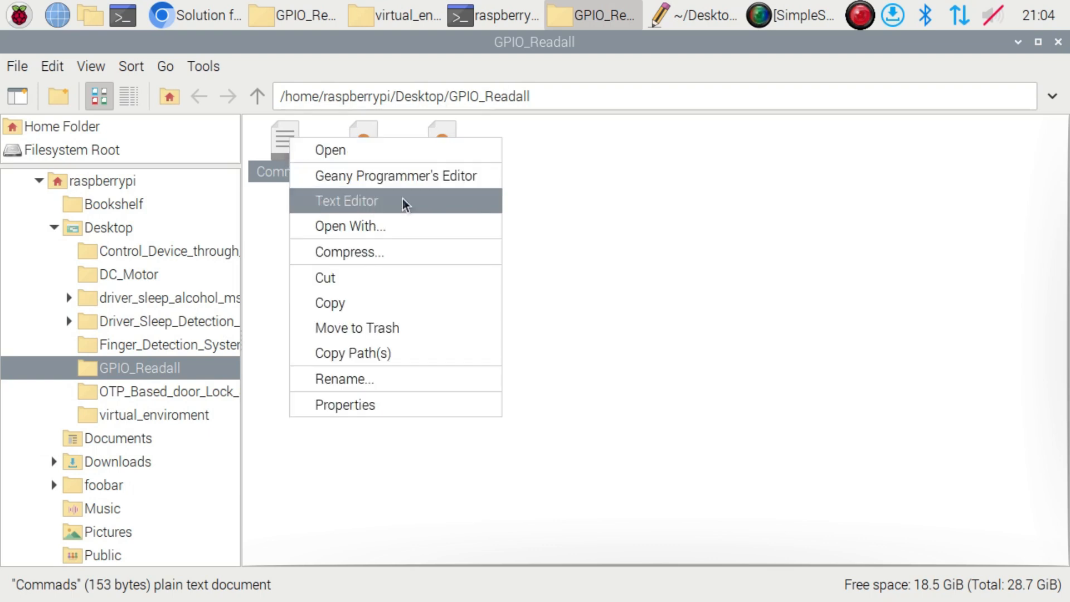
pyautogui.click(345, 201)
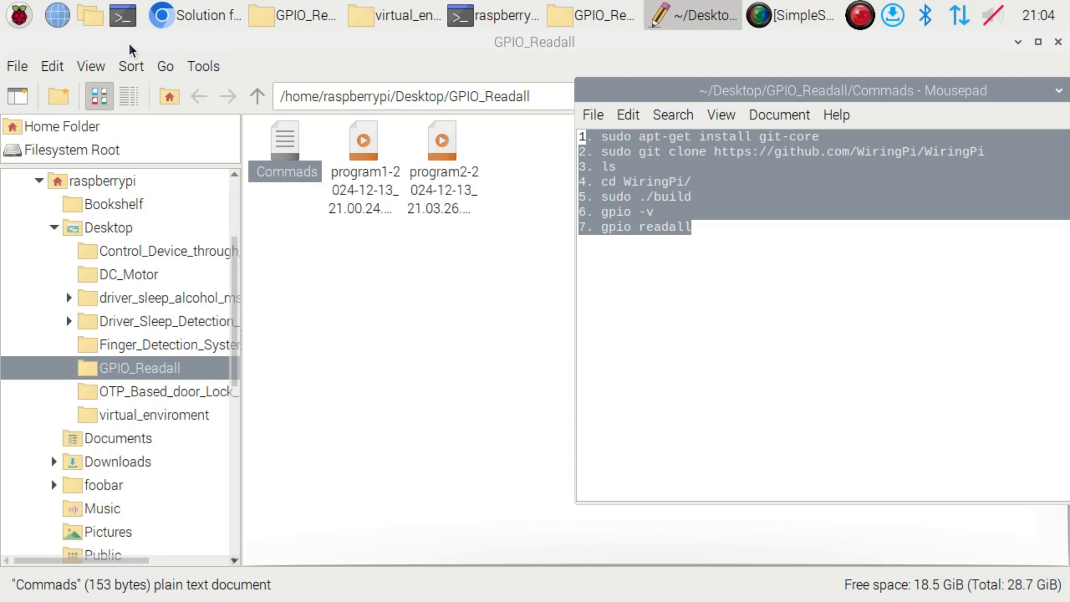
pyautogui.moveTo(122, 20)
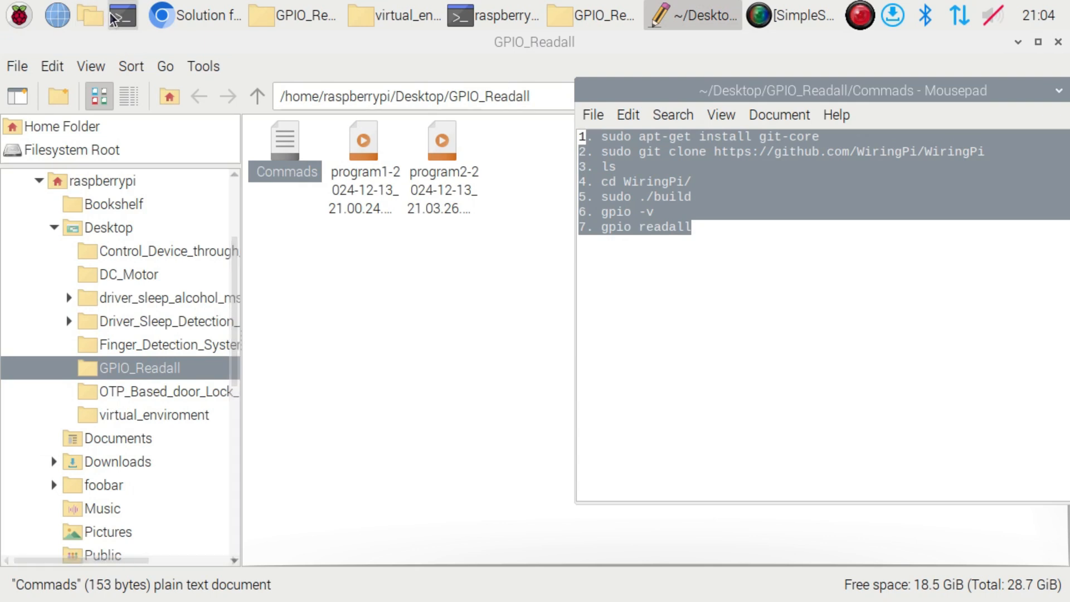
# Bring the WiringPi terminal forward and select the sudo git clone command line.
pyautogui.click(120, 18)
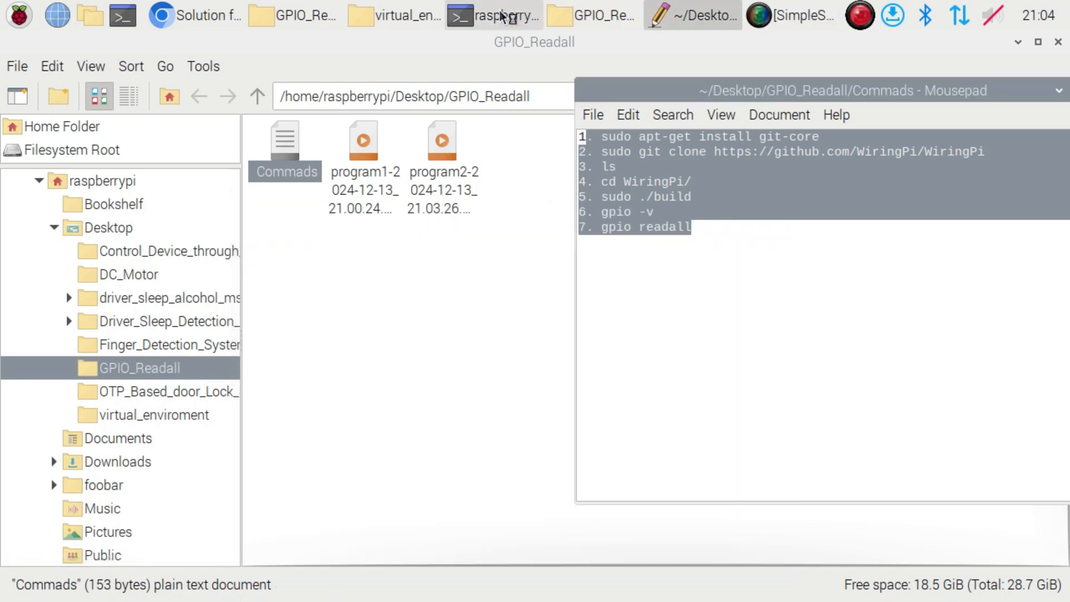
pyautogui.click(498, 16)
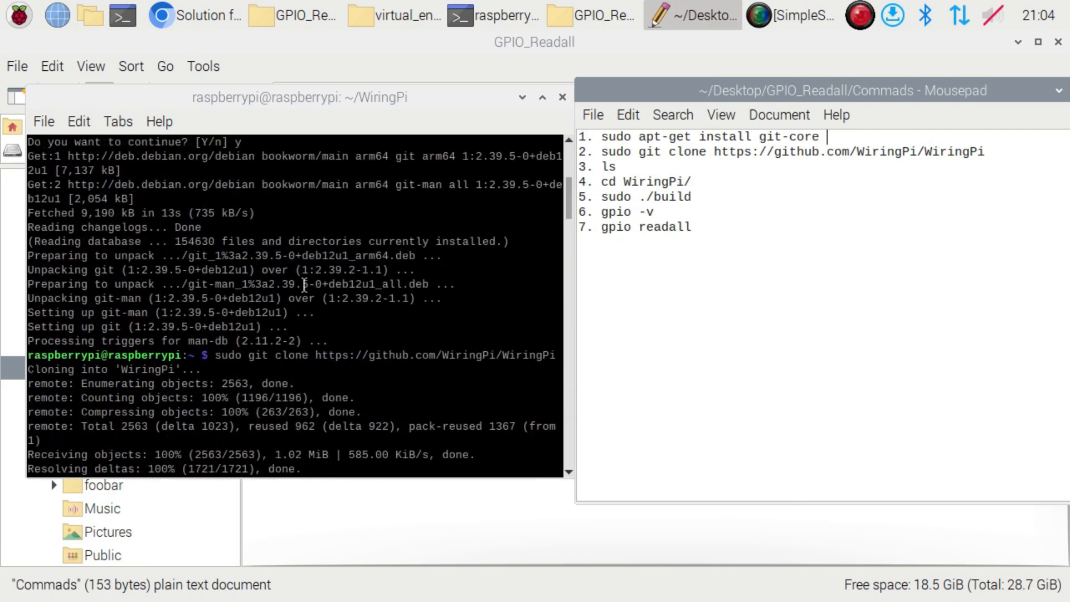
pyautogui.moveTo(988, 162)
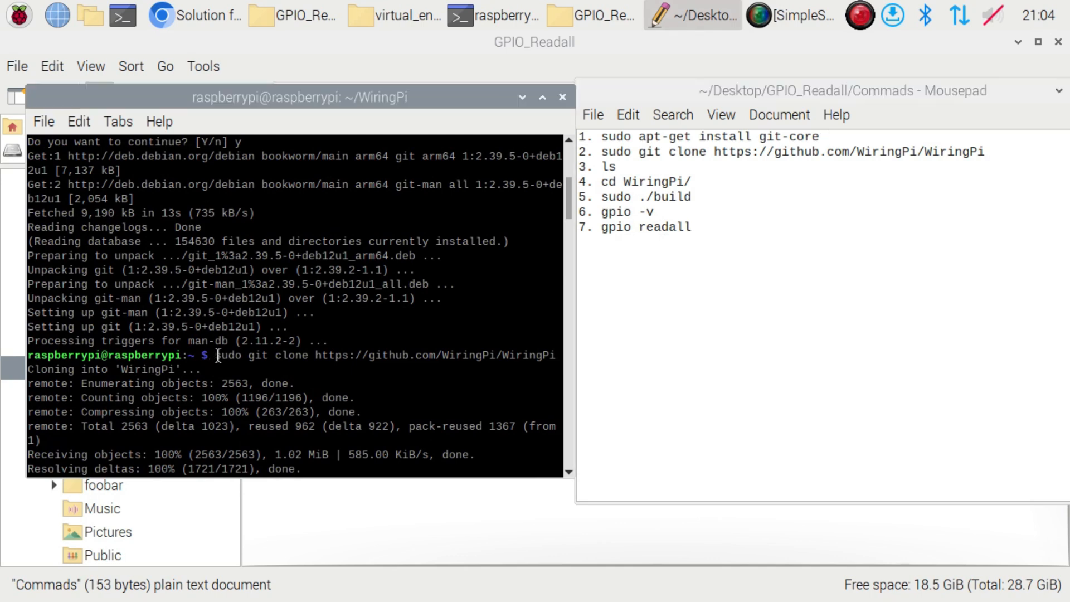
pyautogui.moveTo(215, 355); pyautogui.dragTo(556, 355)
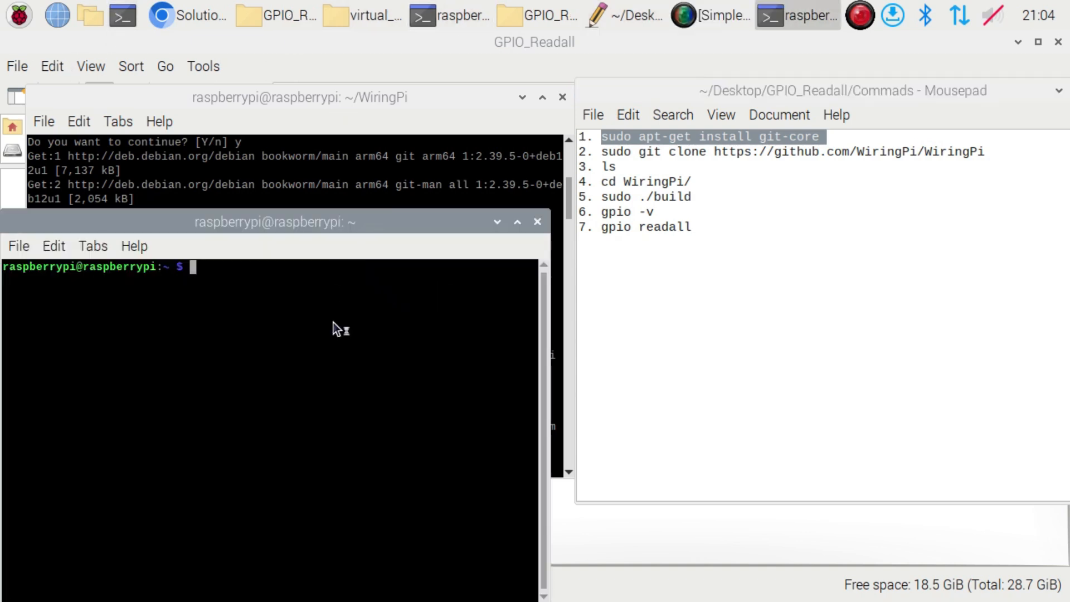
# Enter sudo apt-get install git-core at the new terminal's prompt.
pyautogui.write('sudo apt-get install git-core')
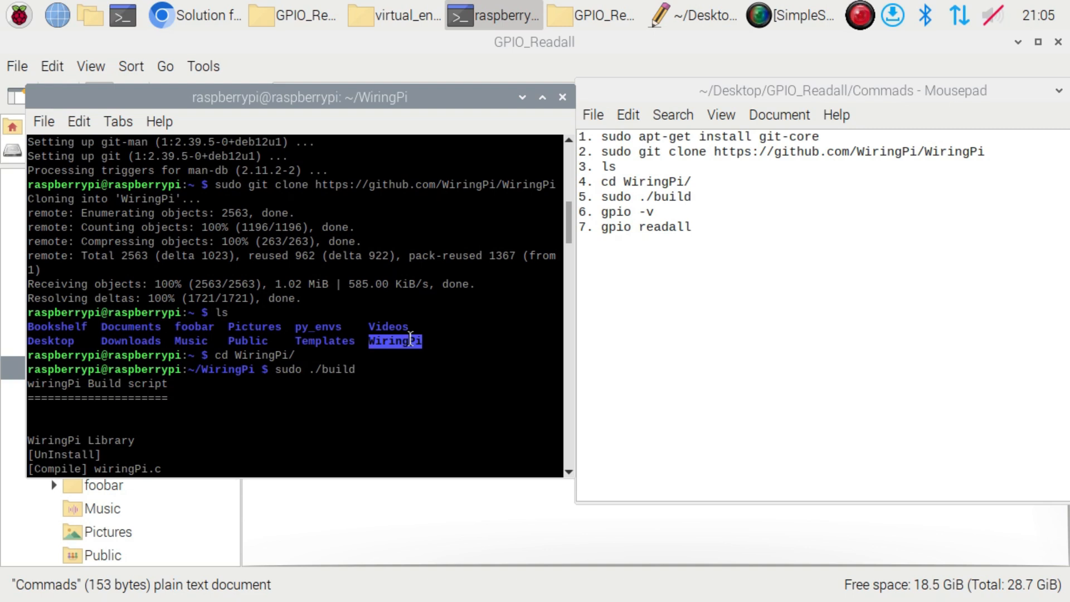
pyautogui.moveTo(634, 151)
pyautogui.write('gpio -v')
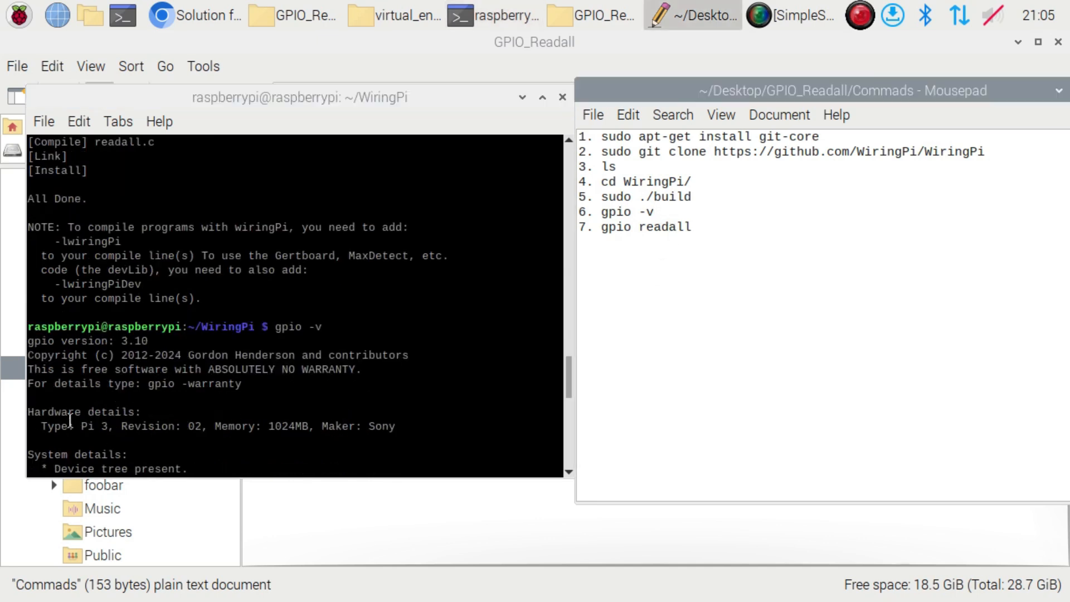
# Highlight the hardware type in the gpio -v version 3.10 output.
pyautogui.doubleClick(92, 426)
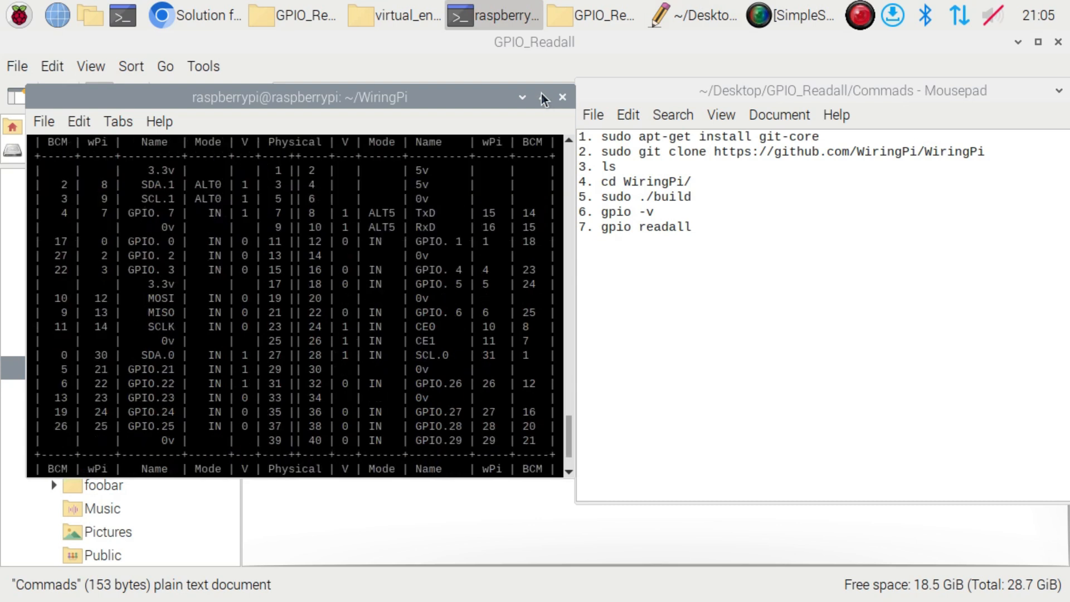
# Maximize the terminal showing the gpio readall pin table.
pyautogui.click(544, 97)
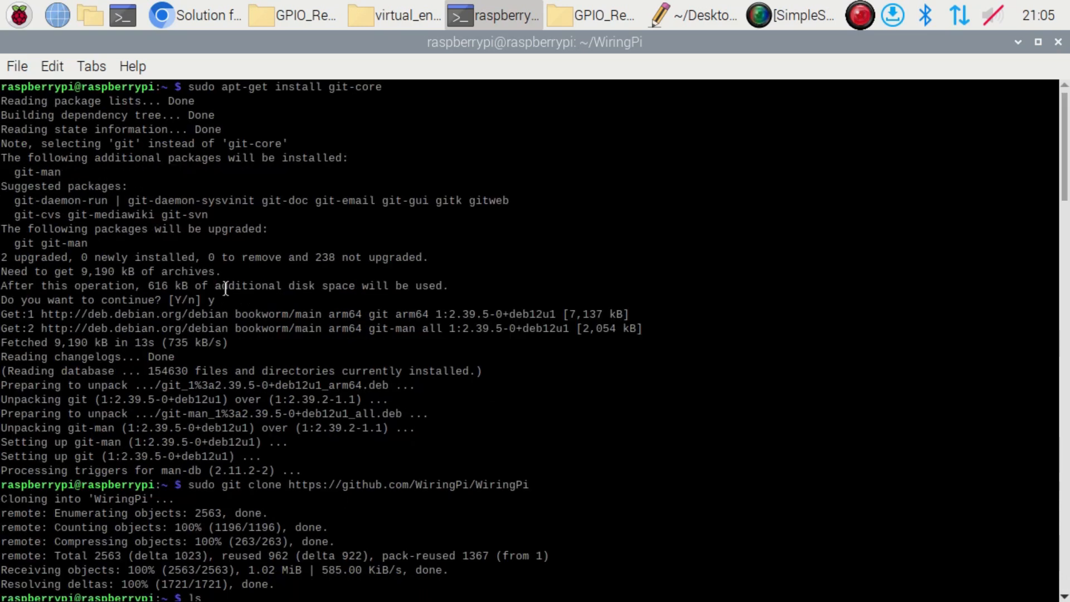
pyautogui.moveTo(329, 306)
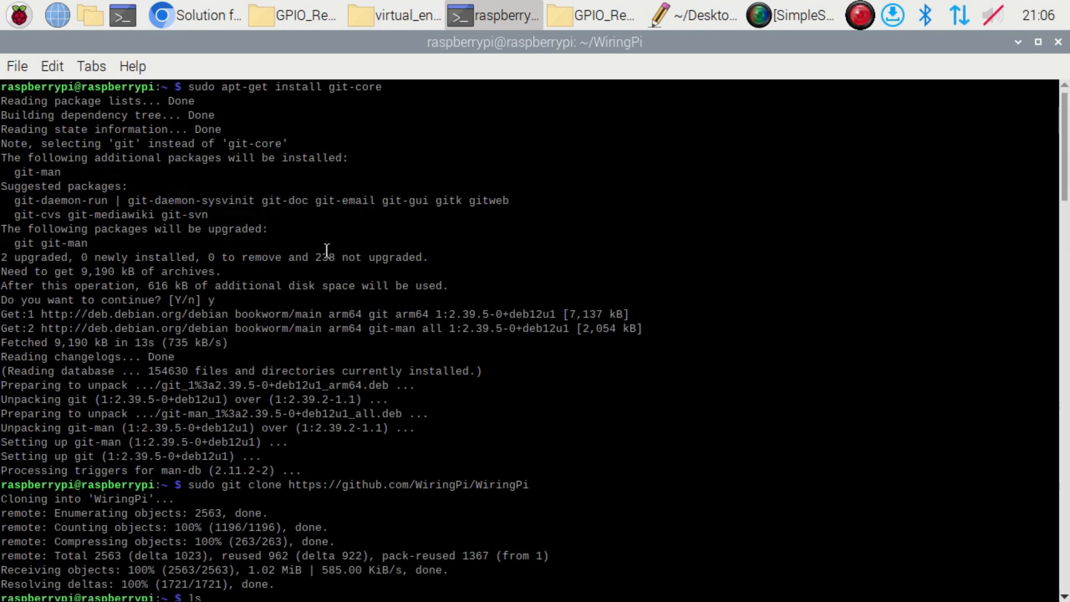
# Page down from the git install output to the WiringPi library compile lines.
pyautogui.press('Return')
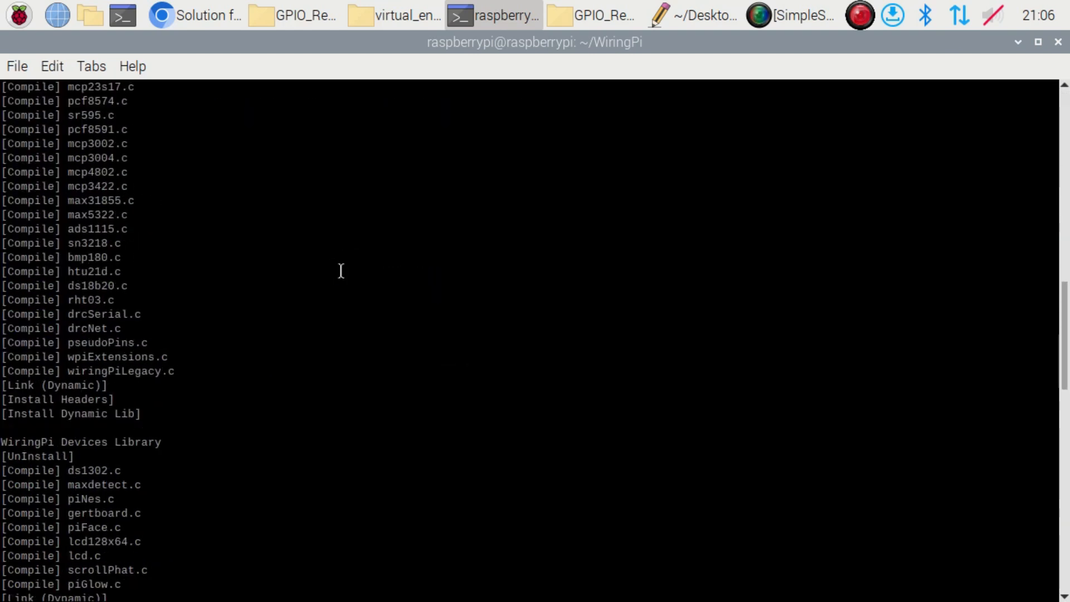